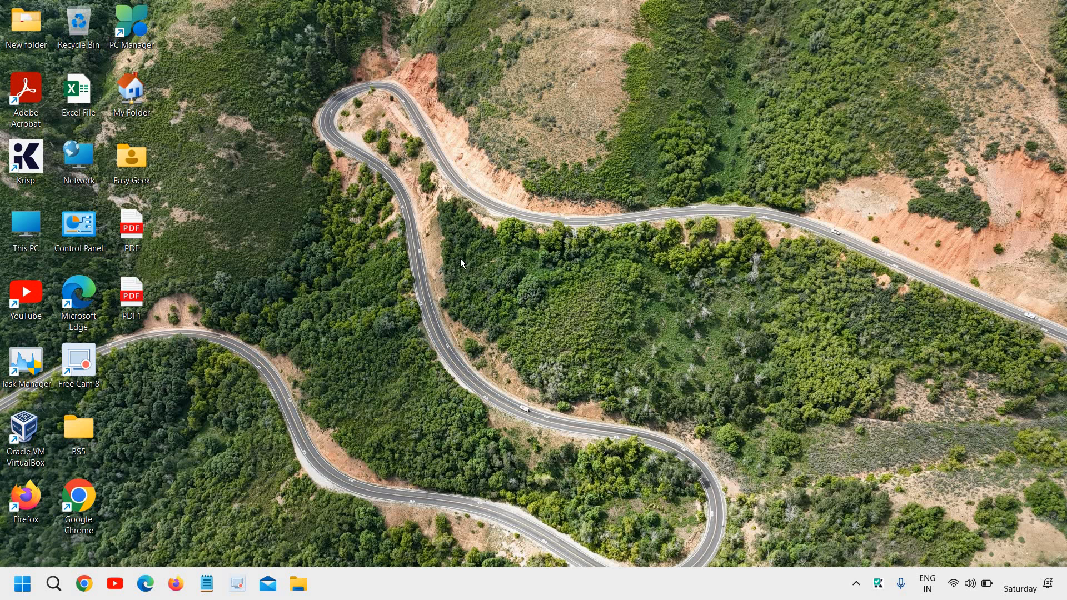
mouse_move(450, 274)
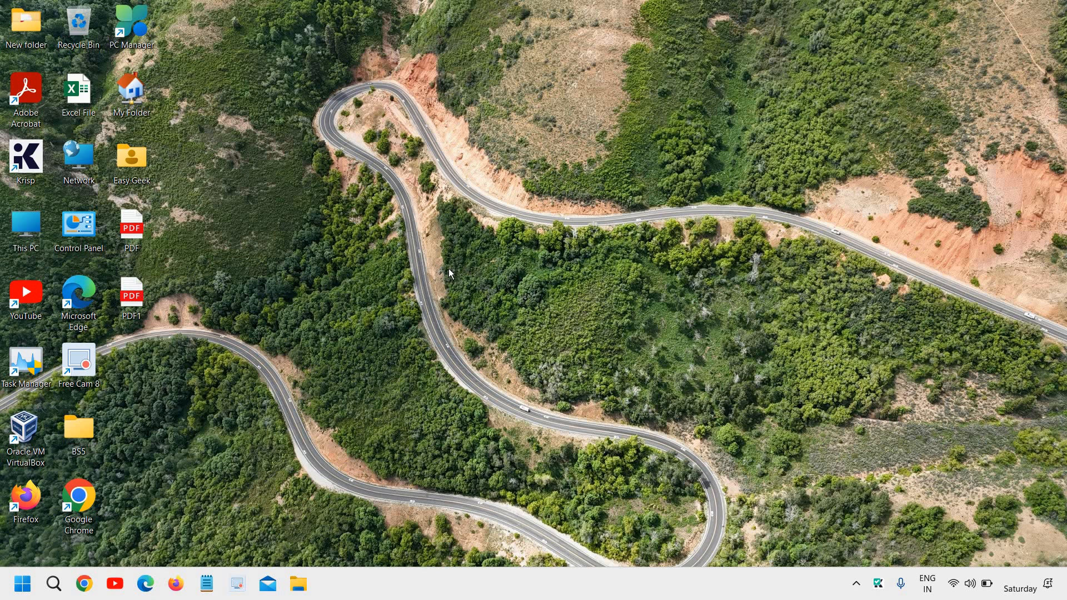
mouse_move(443, 279)
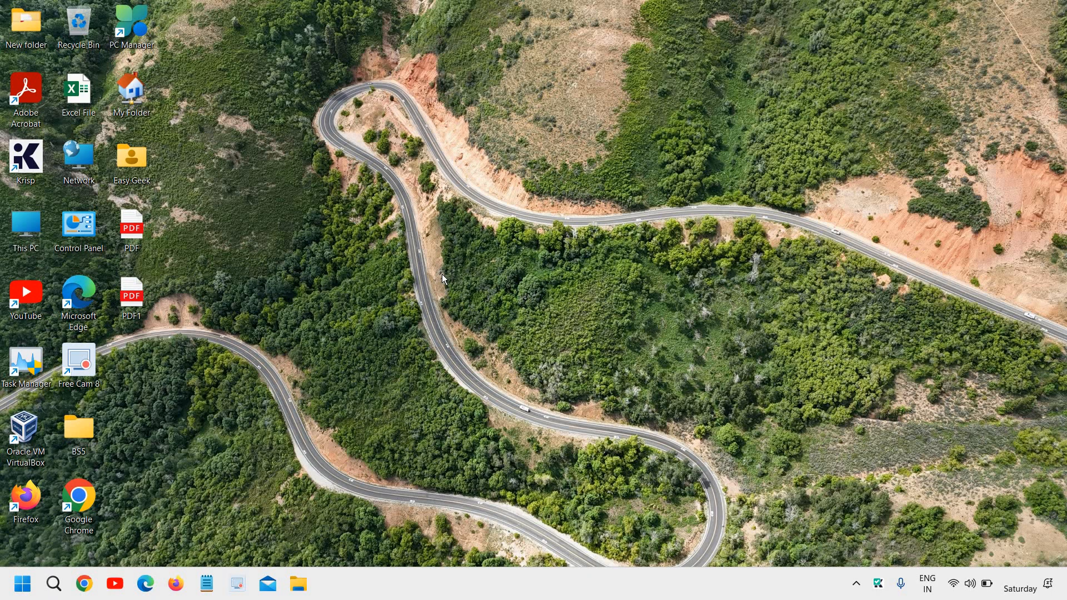
mouse_move(437, 284)
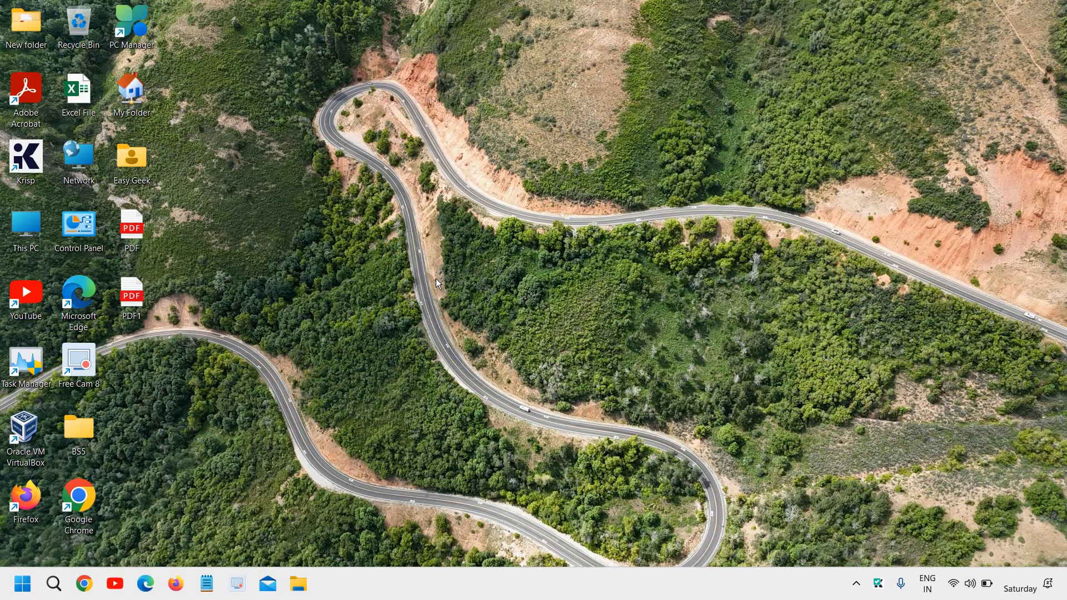
mouse_move(386, 326)
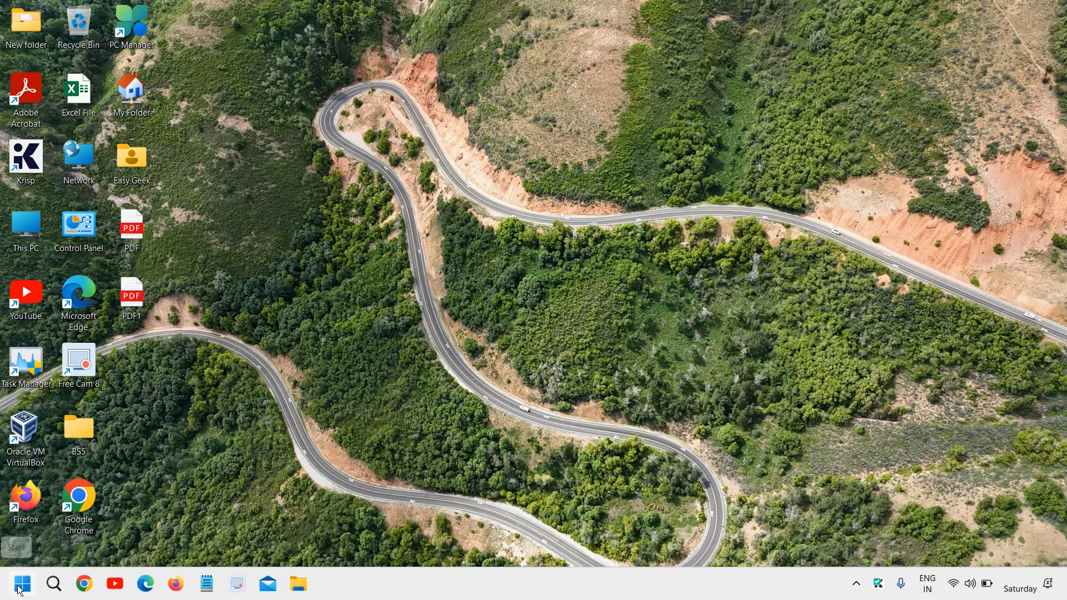
Reach Apps > Installed apps in Settings and filter the list by 'snip' to show Snipping Tool
right_click(15, 584)
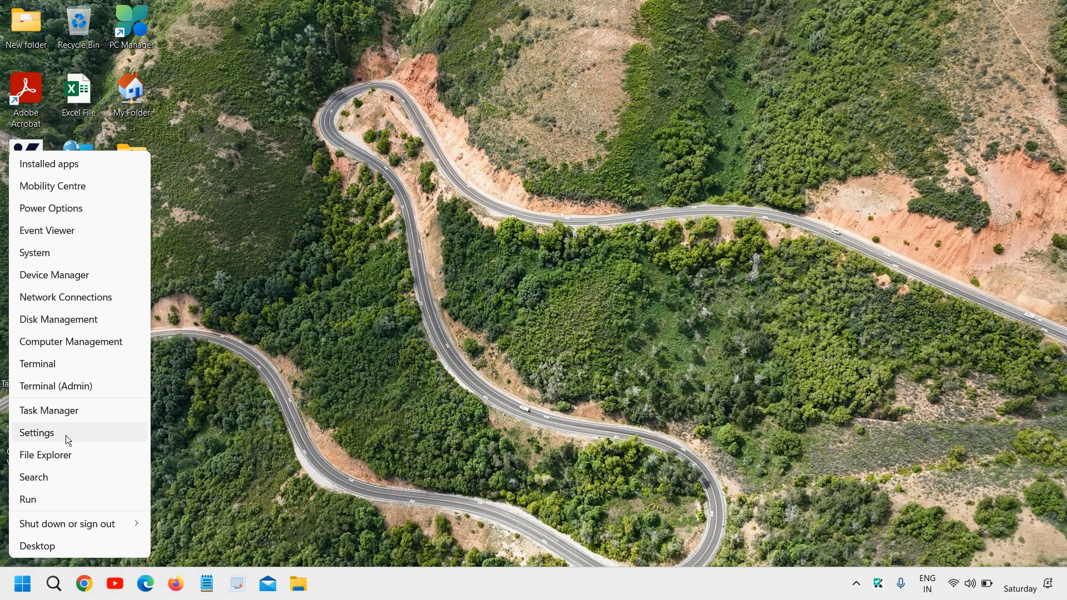
click(36, 433)
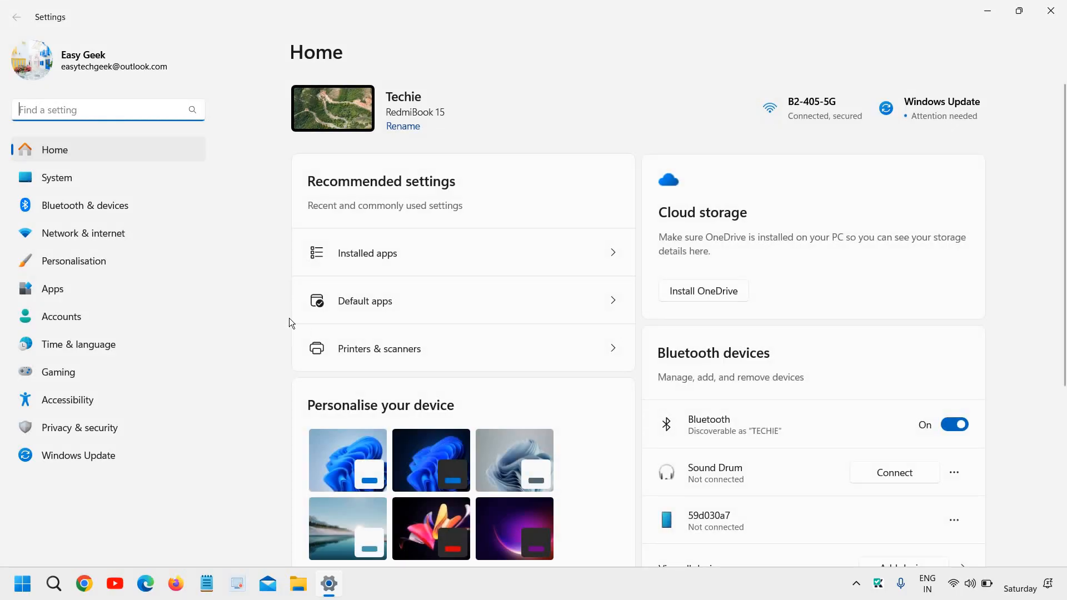
mouse_move(93, 289)
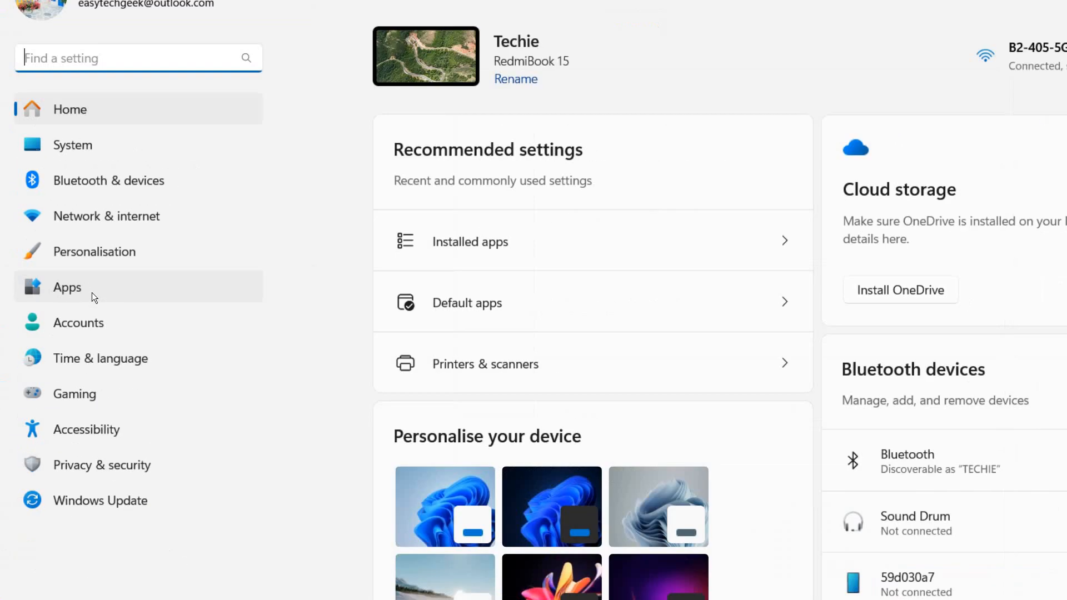
click(67, 287)
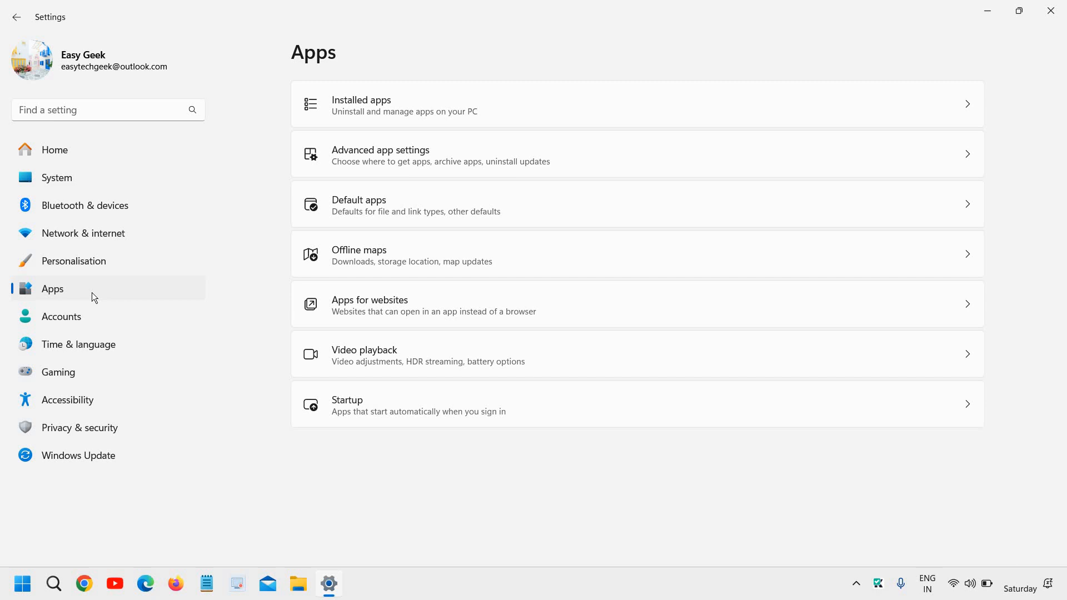
click(360, 104)
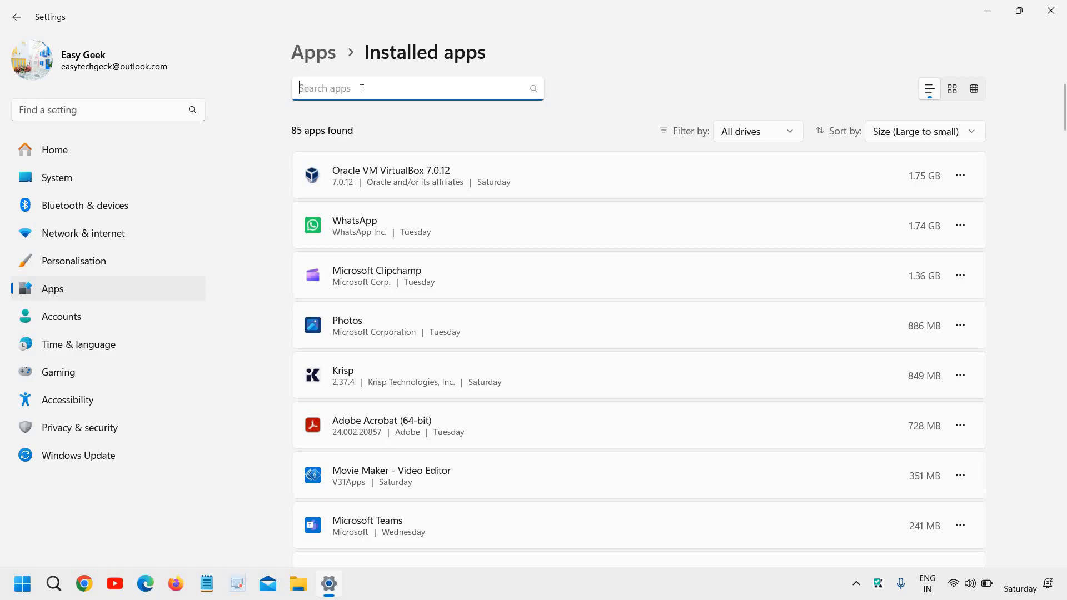
text(snip)
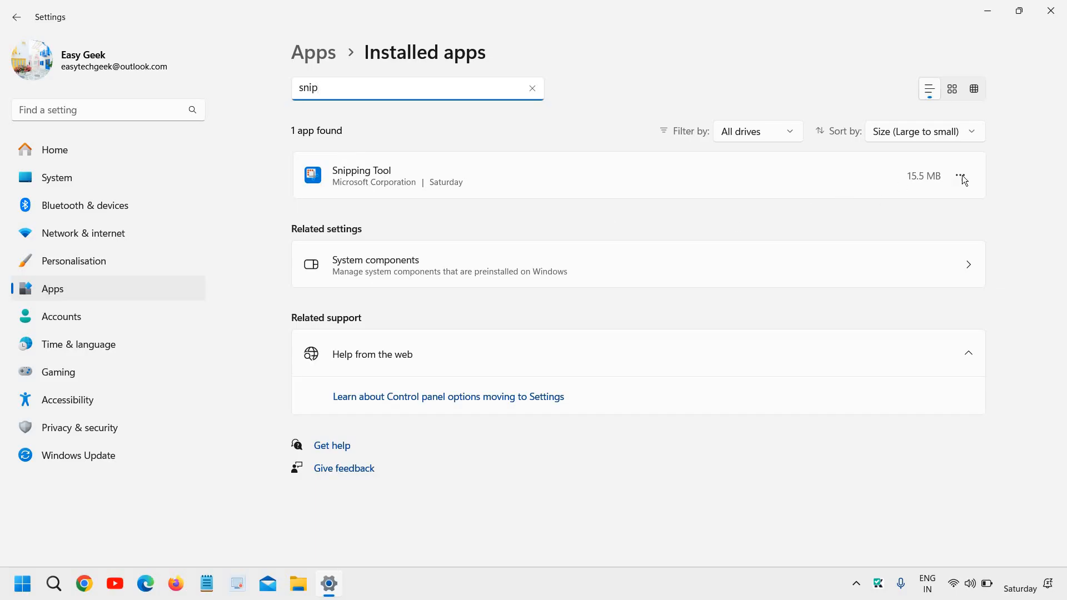
In Snipping Tool's Advanced options, set background running to Power optimised after trying Never and Always
click(959, 175)
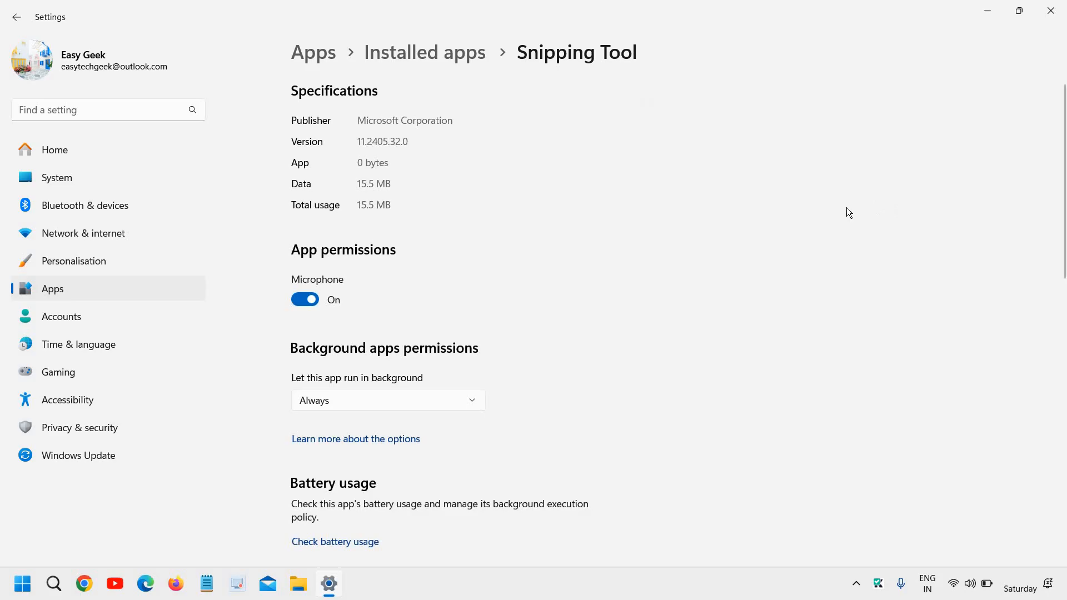
scroll(down, 3)
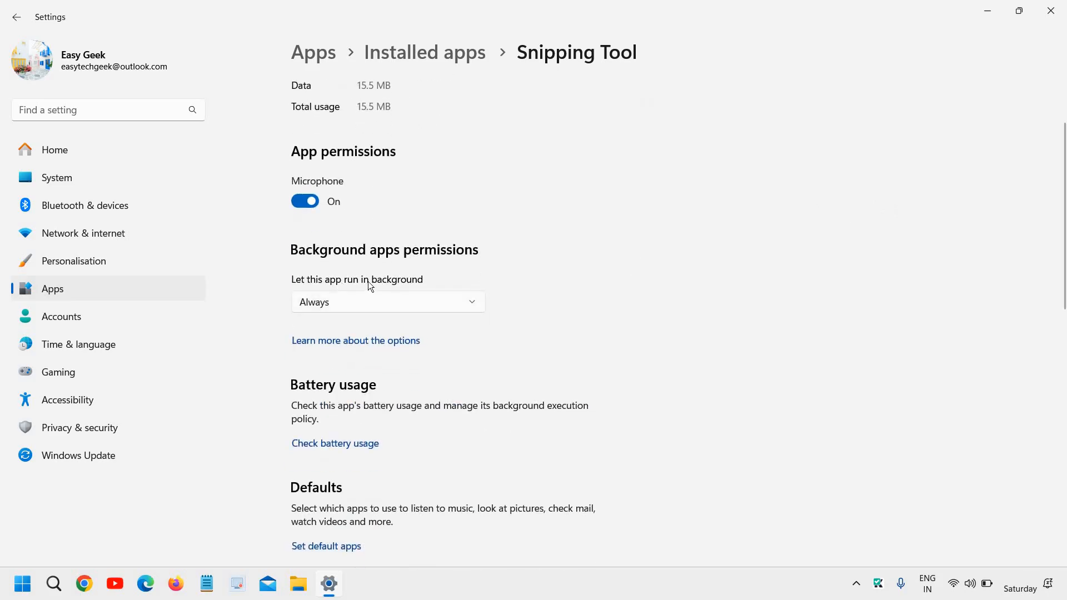
click(387, 302)
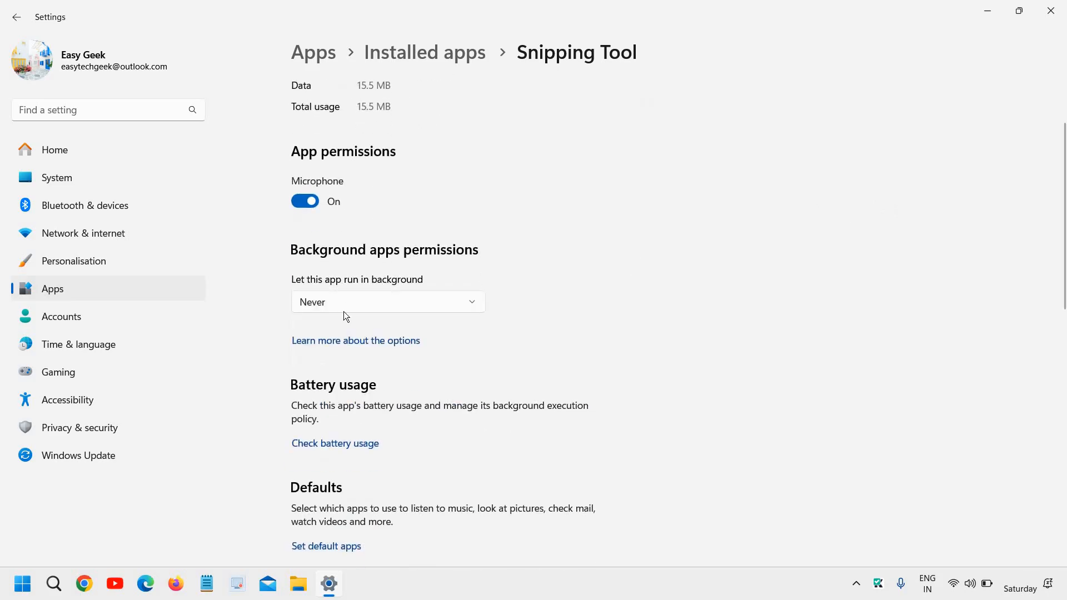
click(386, 301)
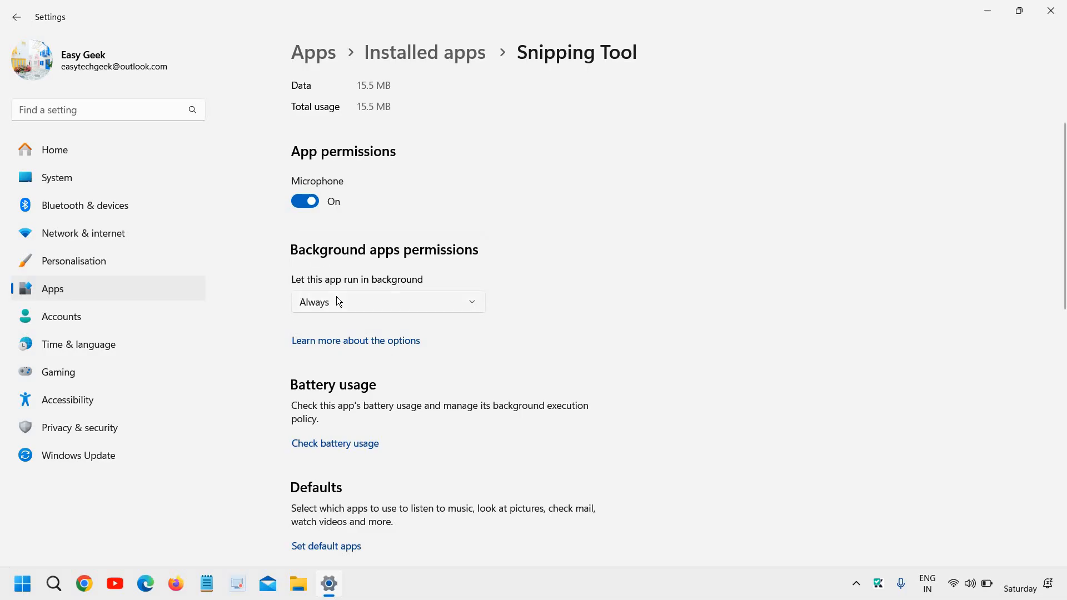
mouse_move(446, 312)
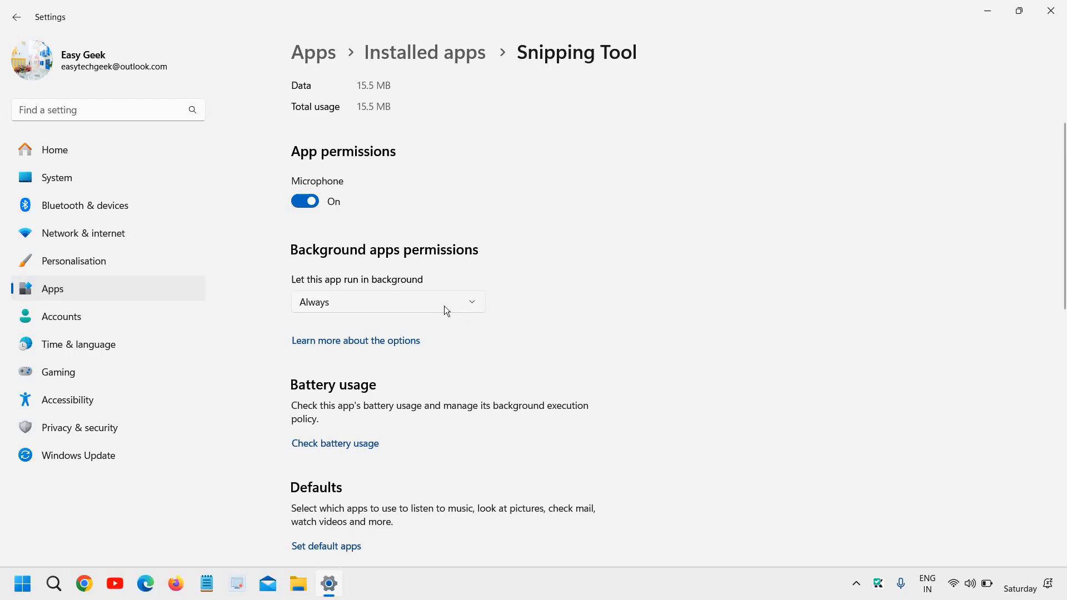
click(387, 302)
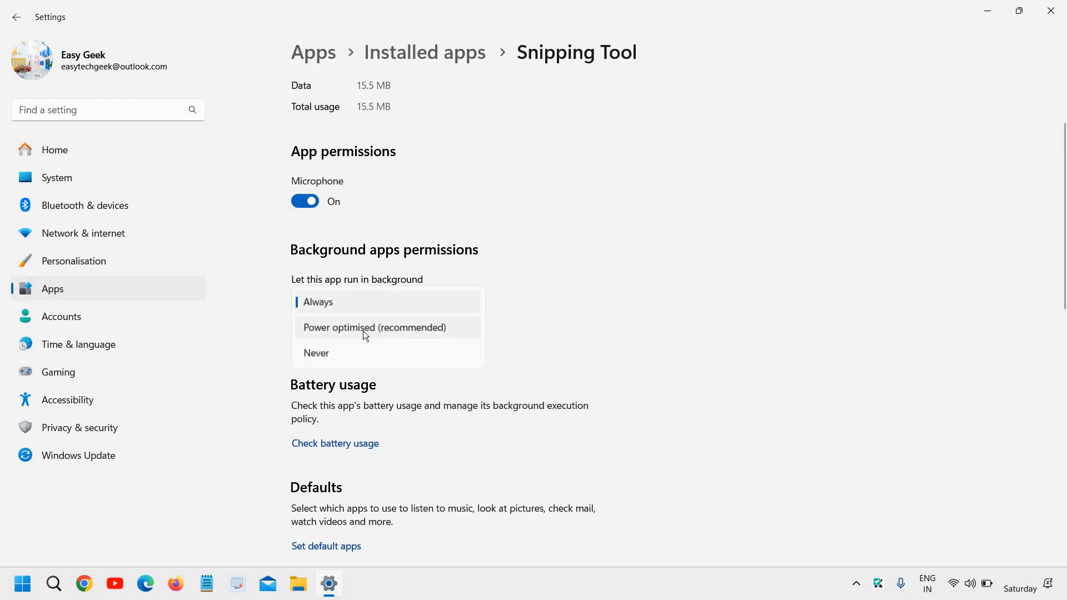
click(375, 326)
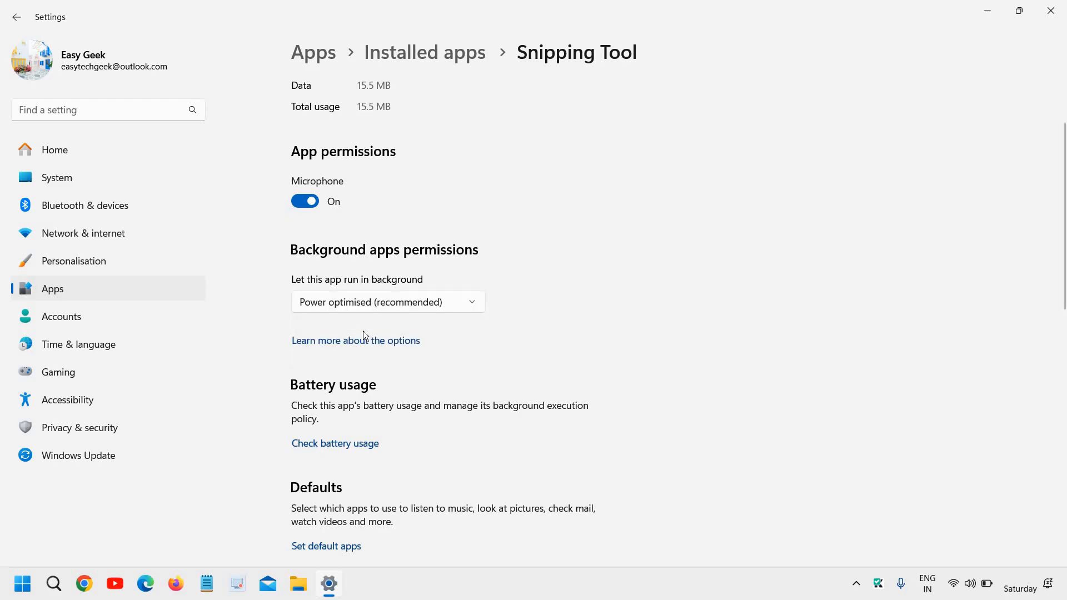
scroll(down, 3)
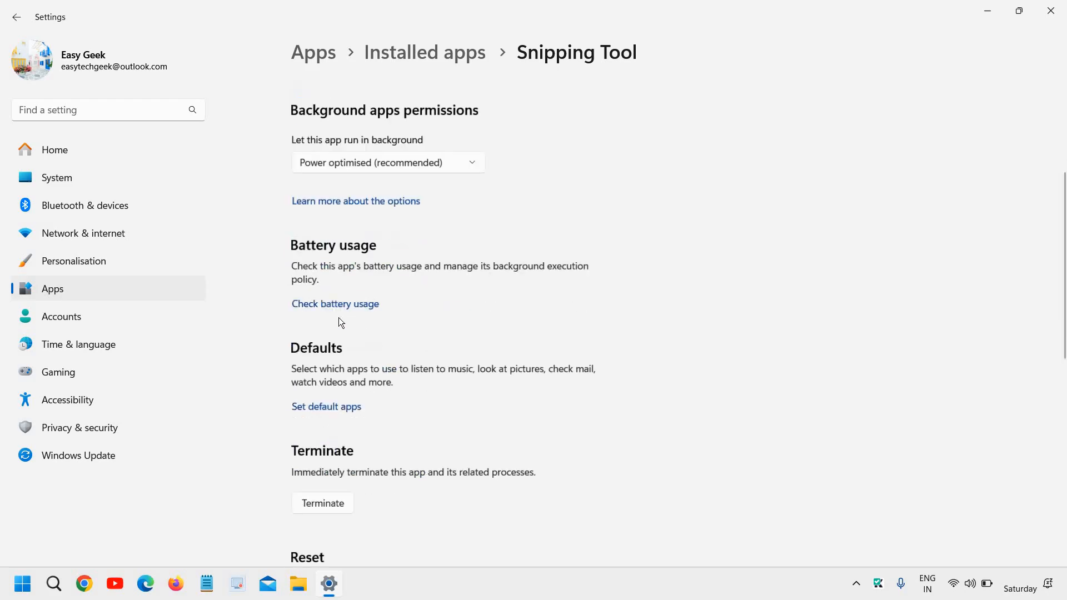
Run Repair and then Reset on Snipping Tool from its Reset section
scroll(down, 3)
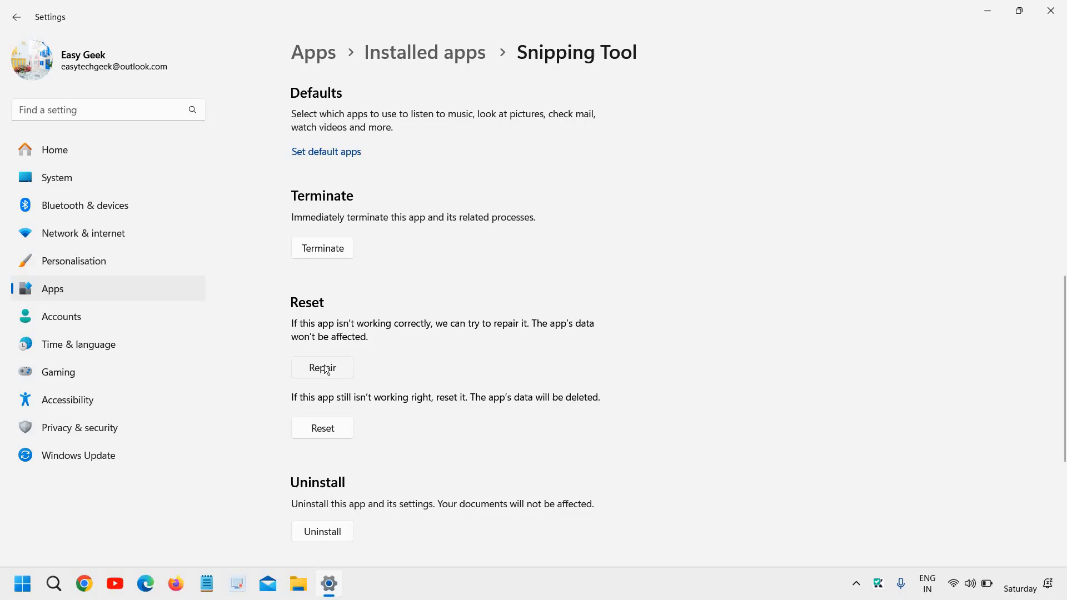
click(322, 368)
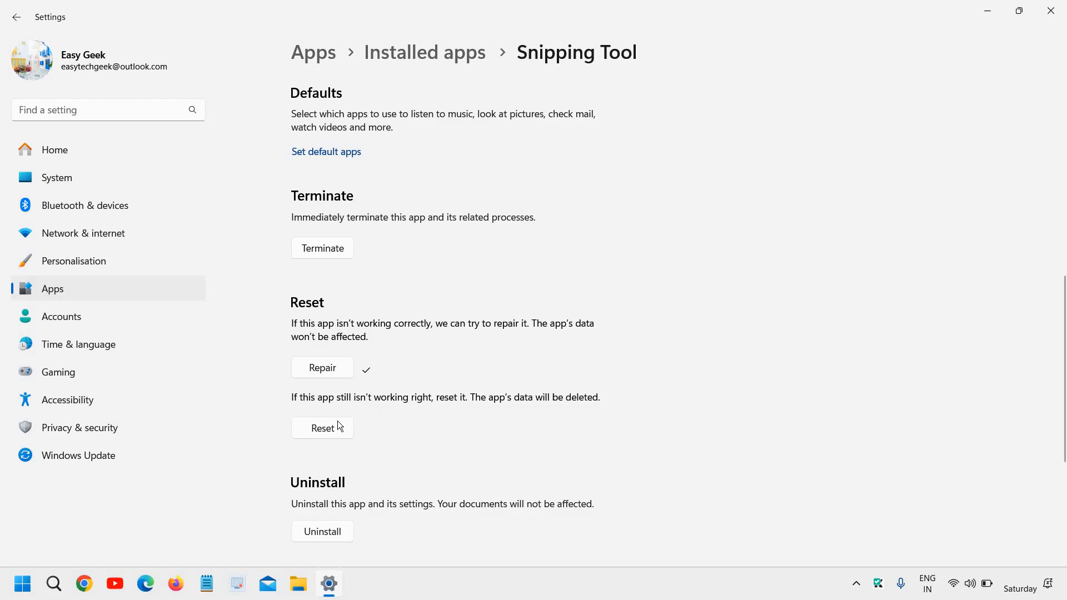
click(322, 428)
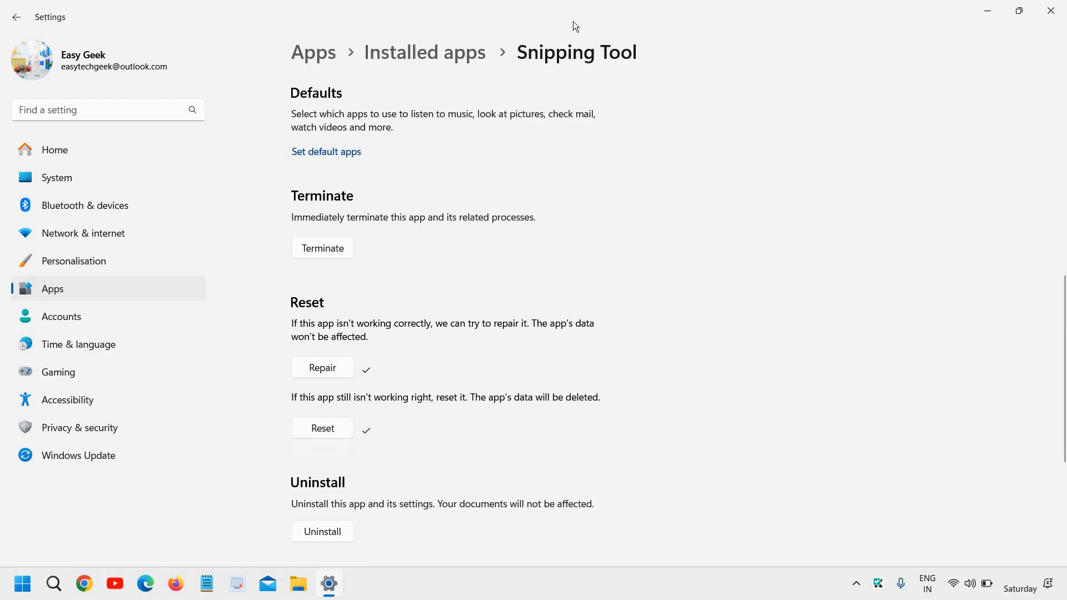
mouse_move(600, 117)
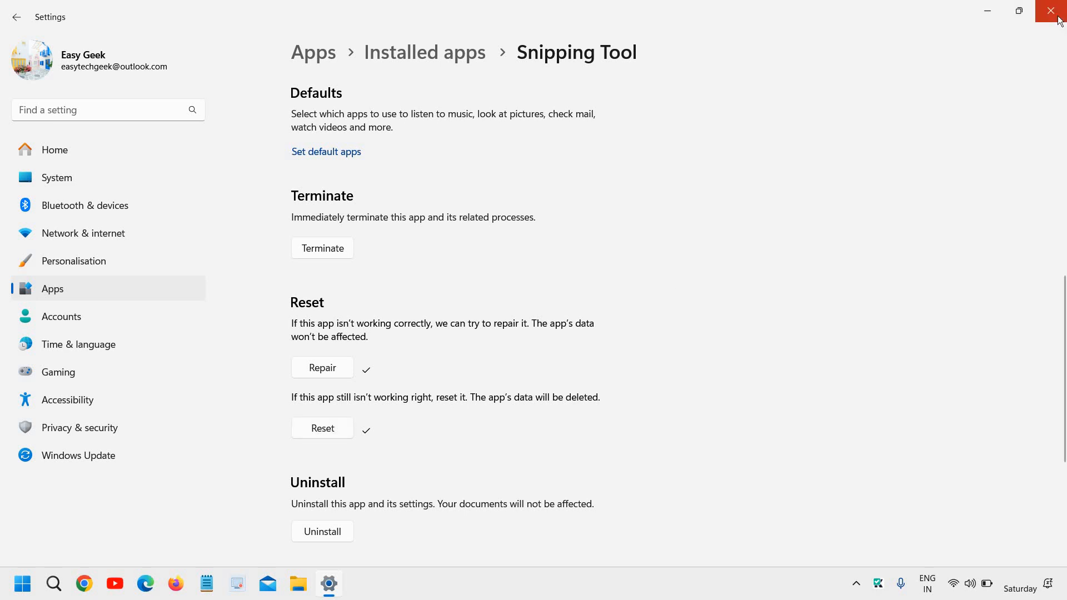
click(1057, 11)
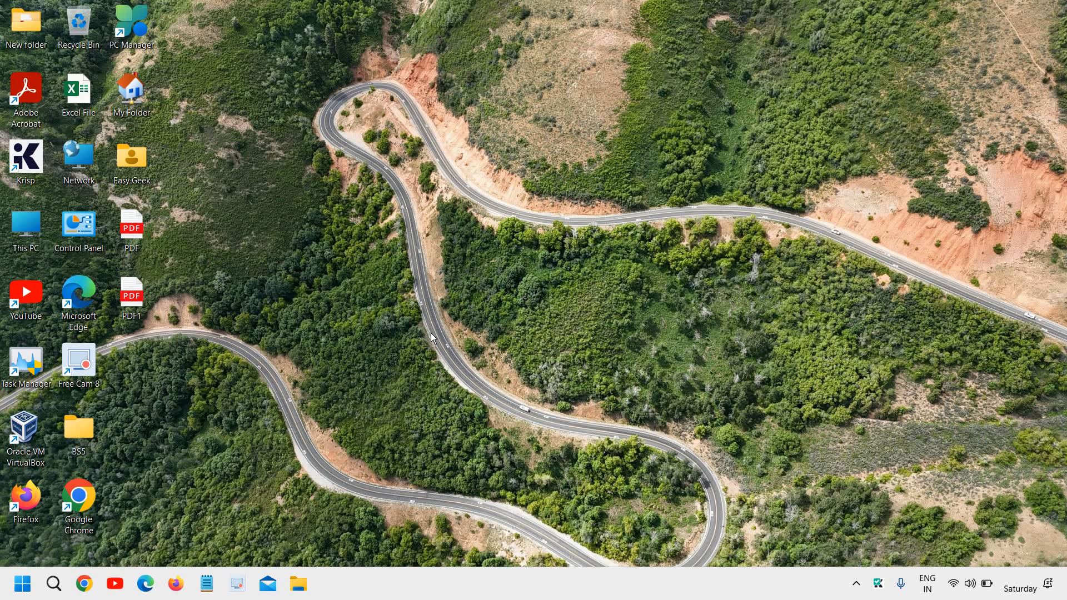
mouse_move(423, 333)
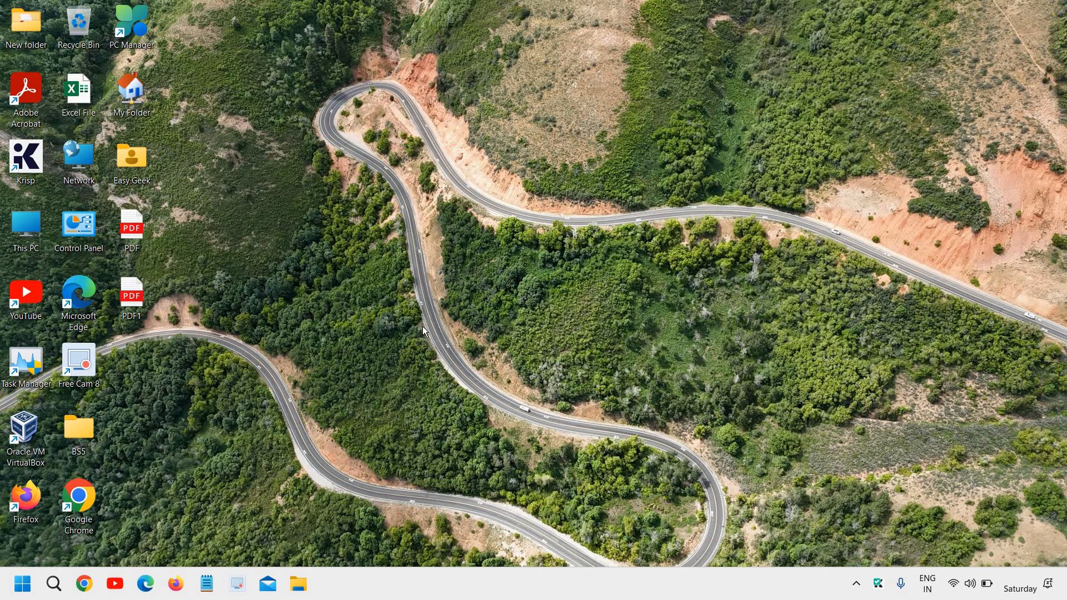
mouse_move(428, 331)
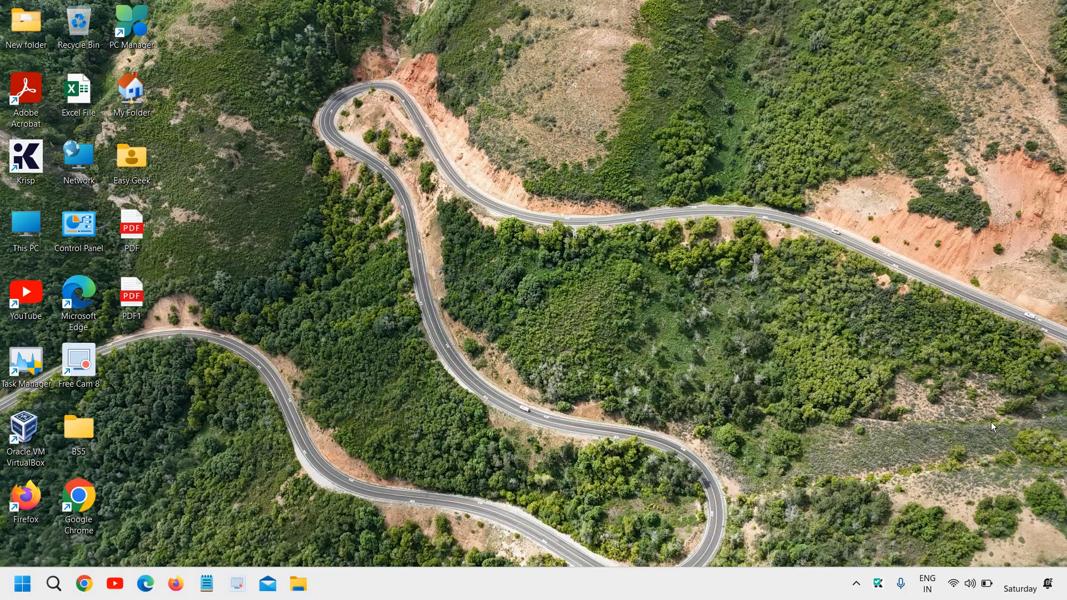
mouse_move(951, 499)
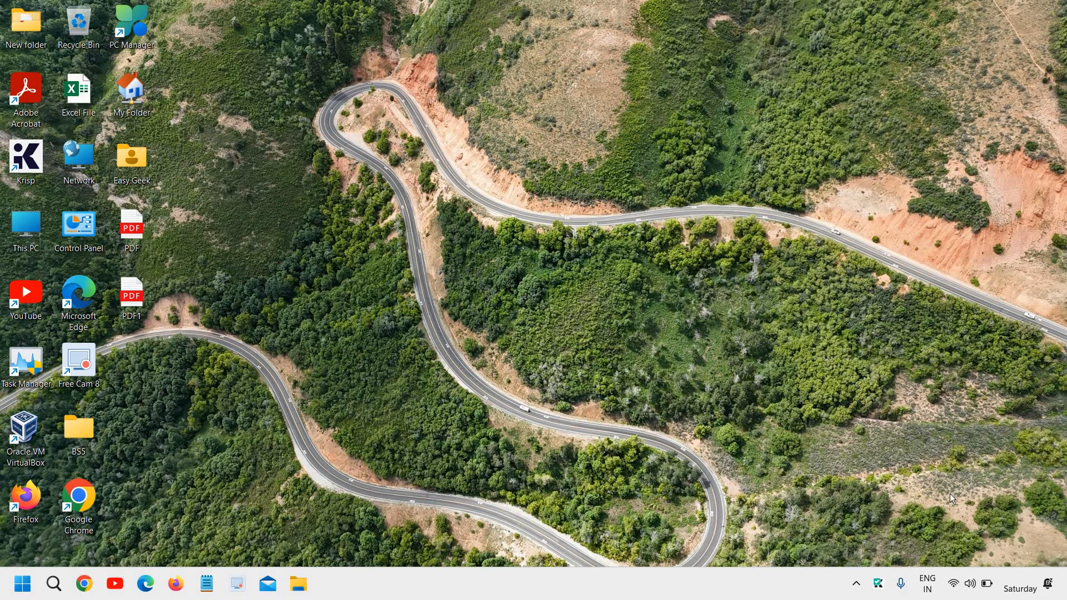
mouse_move(651, 461)
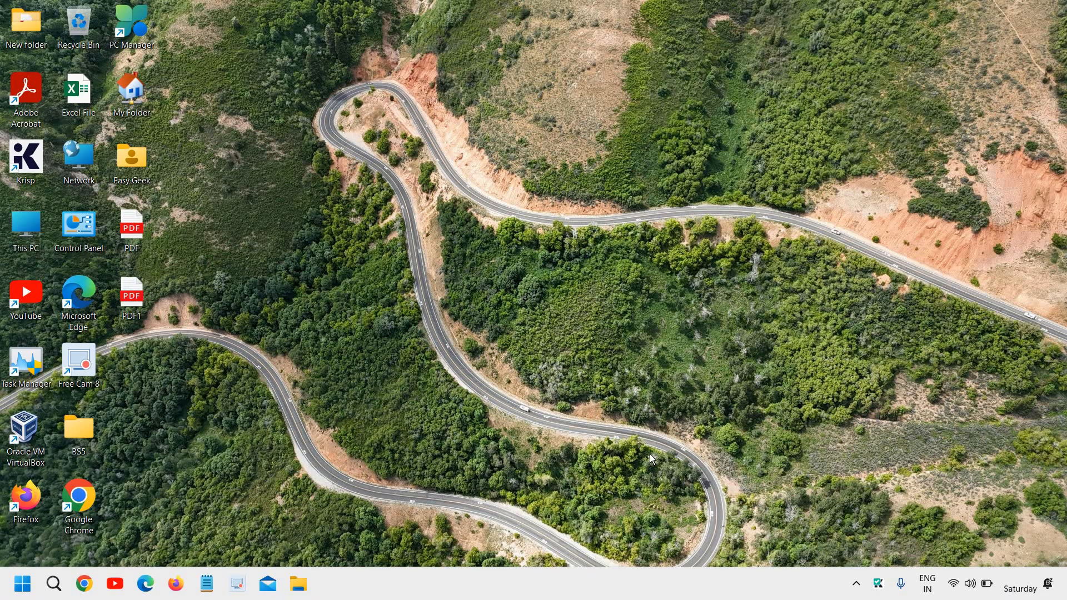
Search 'notifications & actions', review Snipping Tool's notification toggles, and close Settings
click(54, 584)
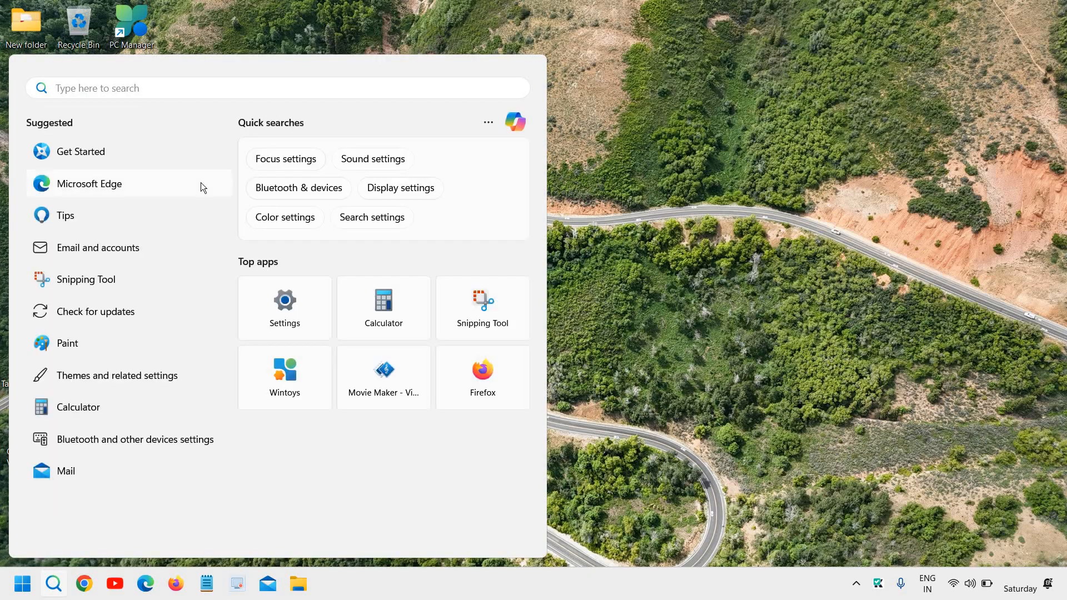
text(notifications & actions)
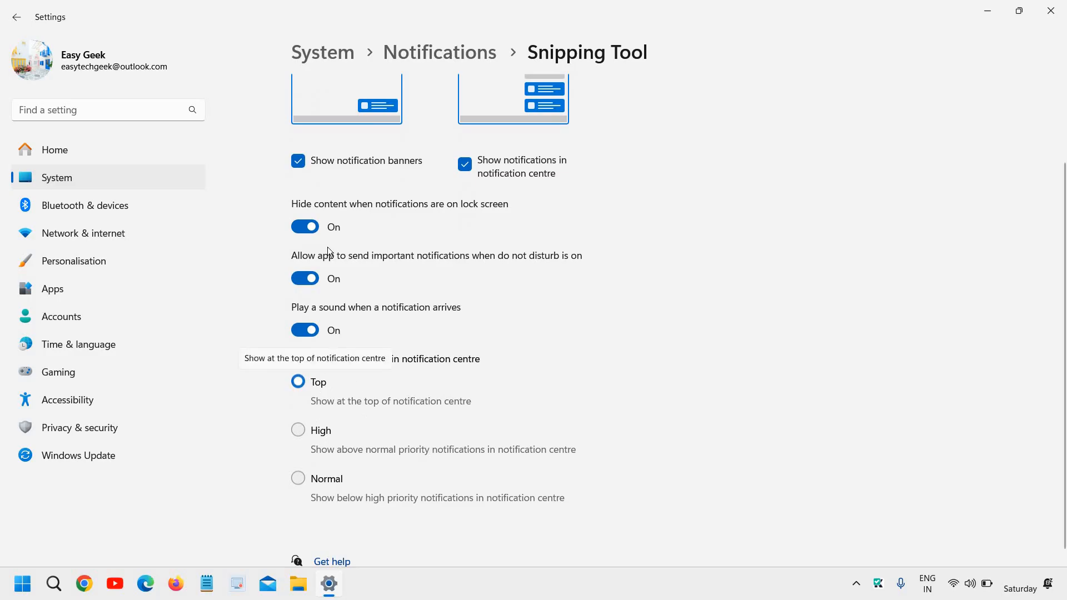
mouse_move(376, 348)
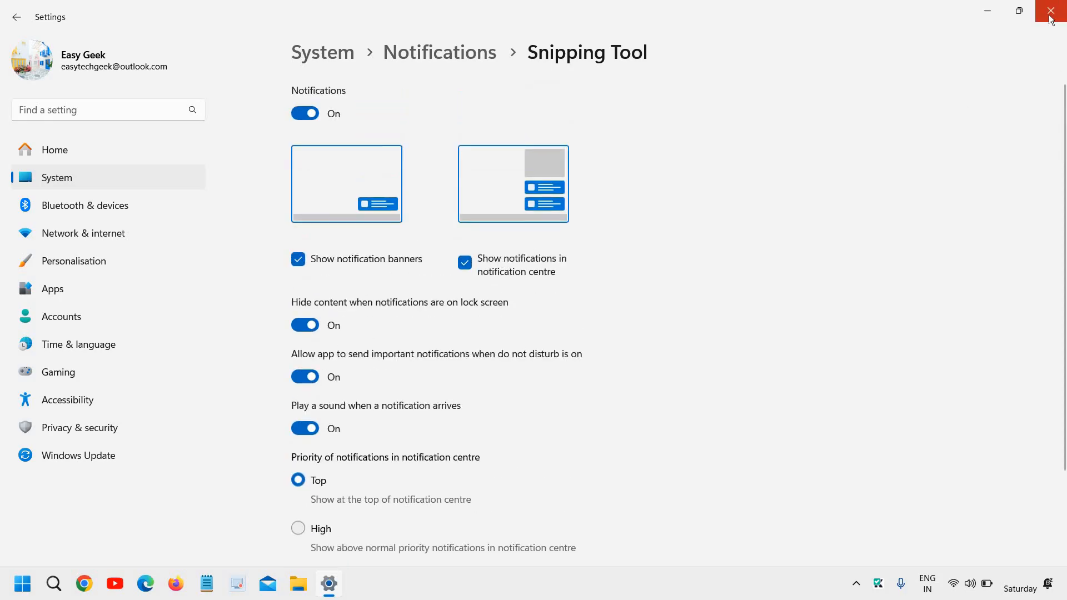
click(1050, 11)
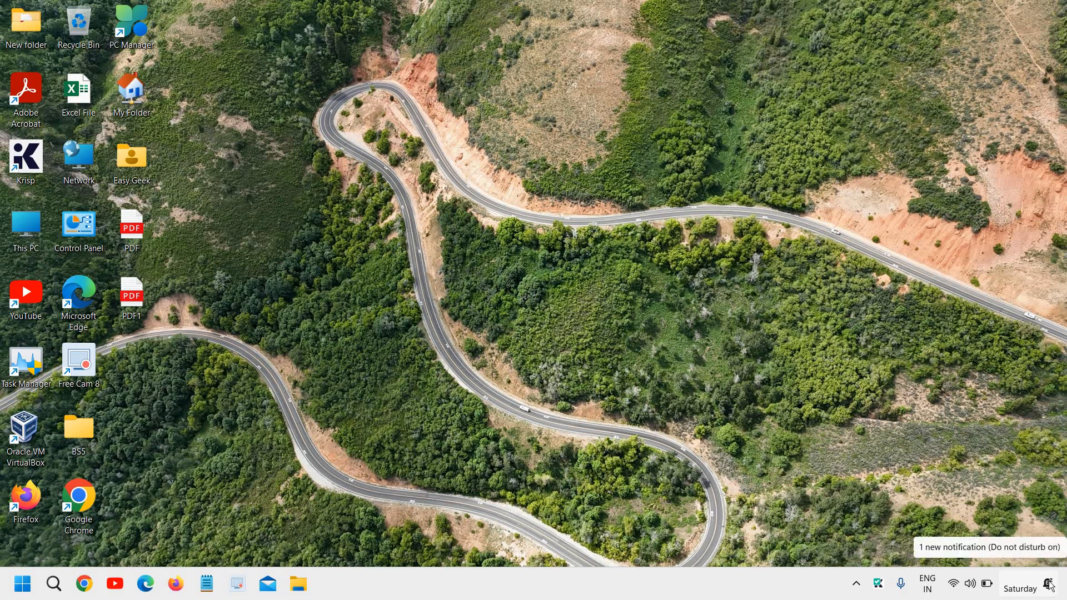
From the Notification Centre, switch Do not disturb off and close Settings
click(1020, 588)
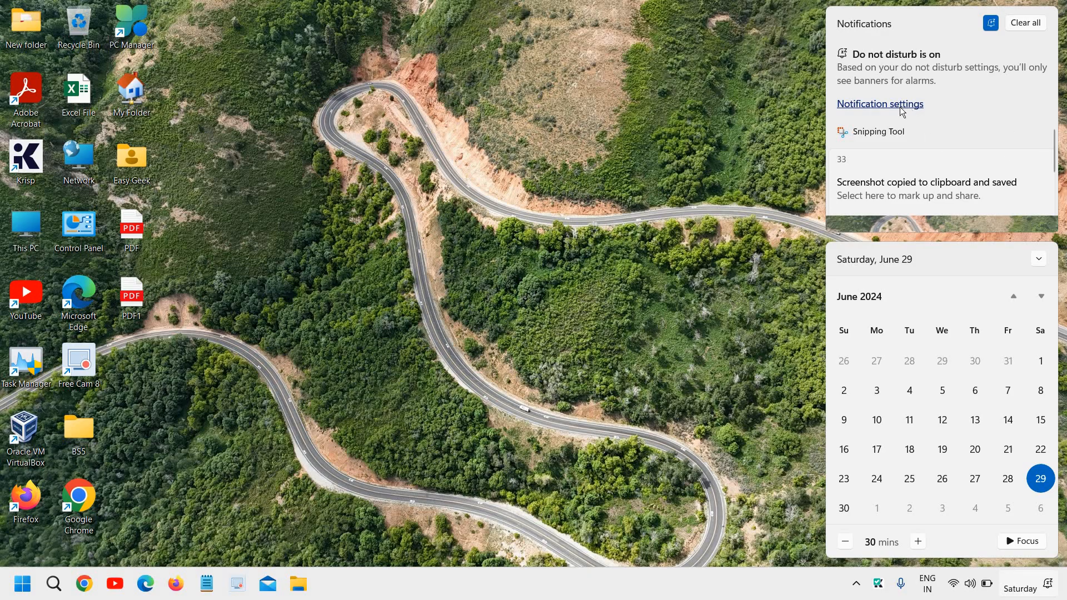
click(880, 103)
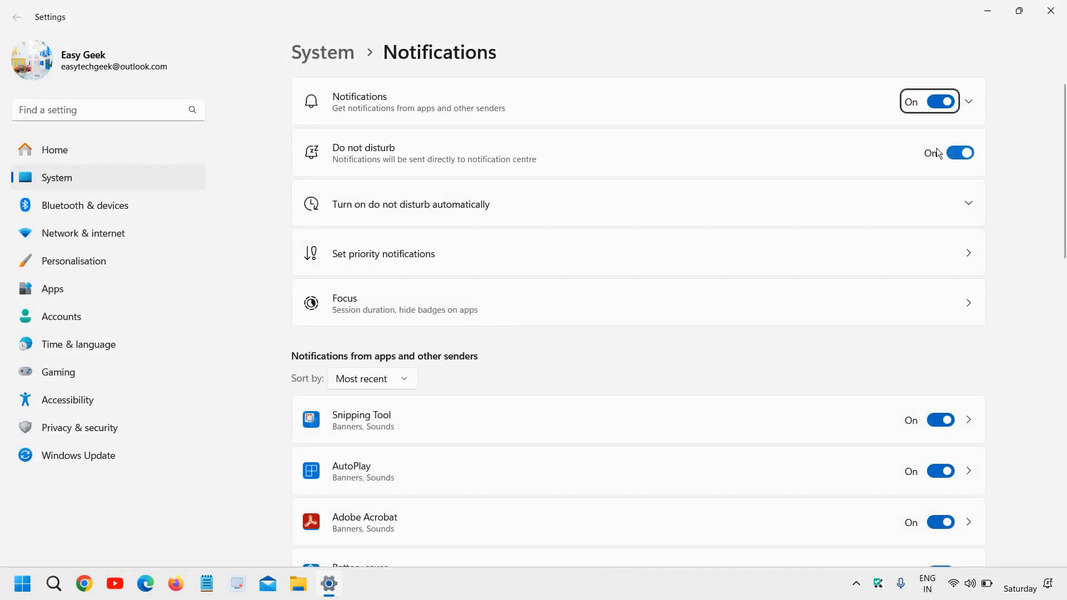
click(960, 152)
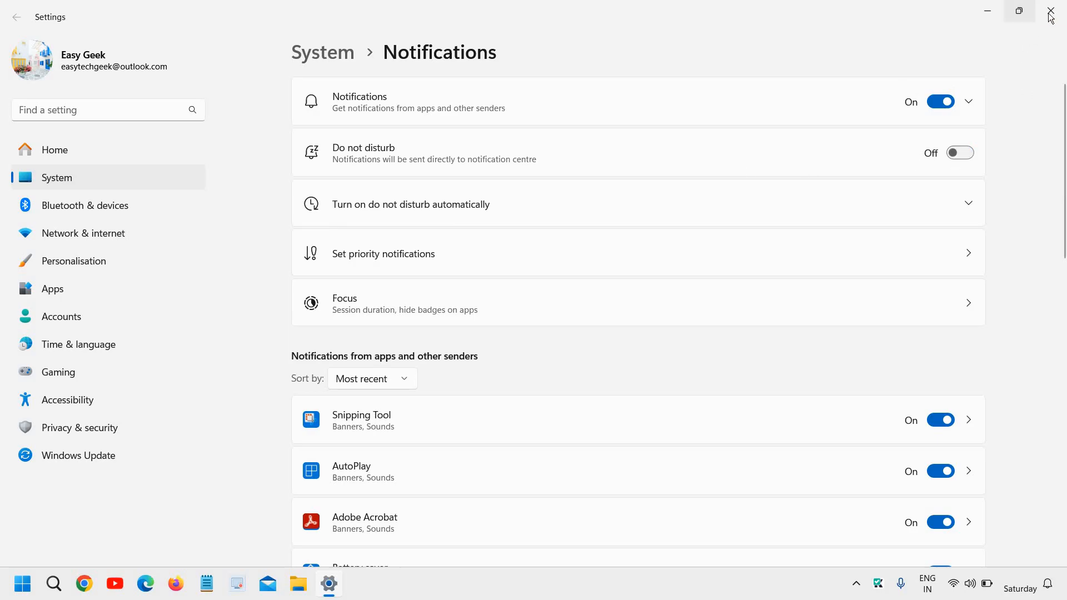
click(1051, 12)
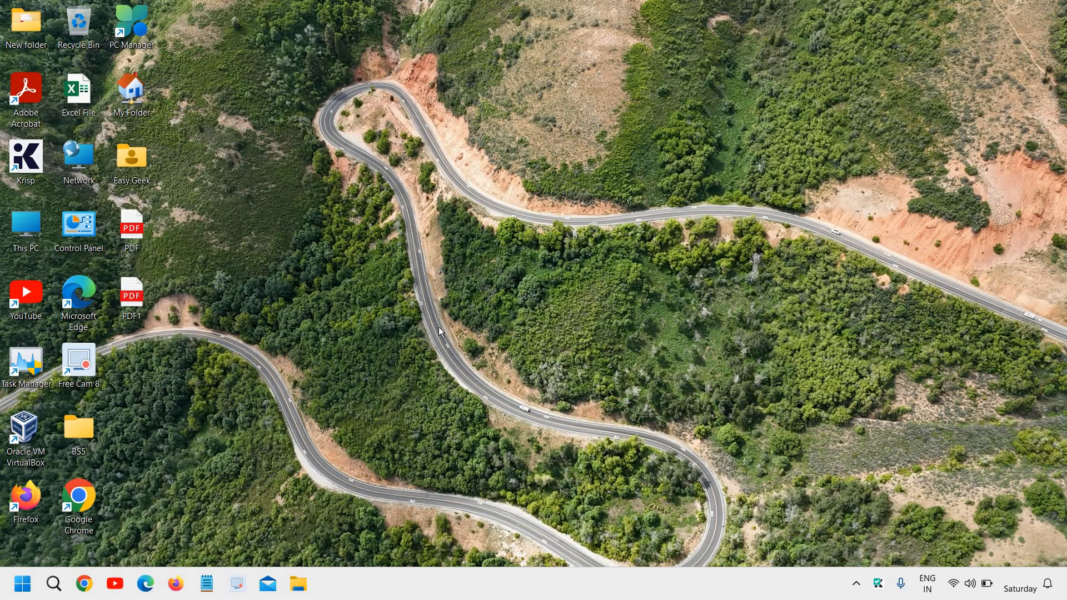
mouse_move(390, 343)
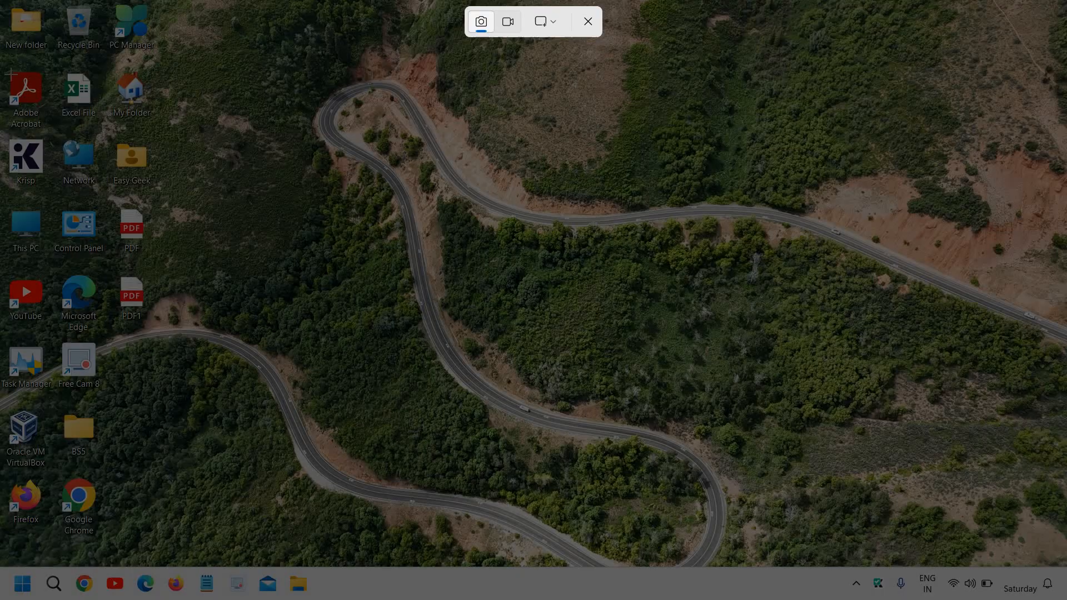
Capture a rectangular snip around the desktop icons and load it in the Snipping Tool editor
click(587, 21)
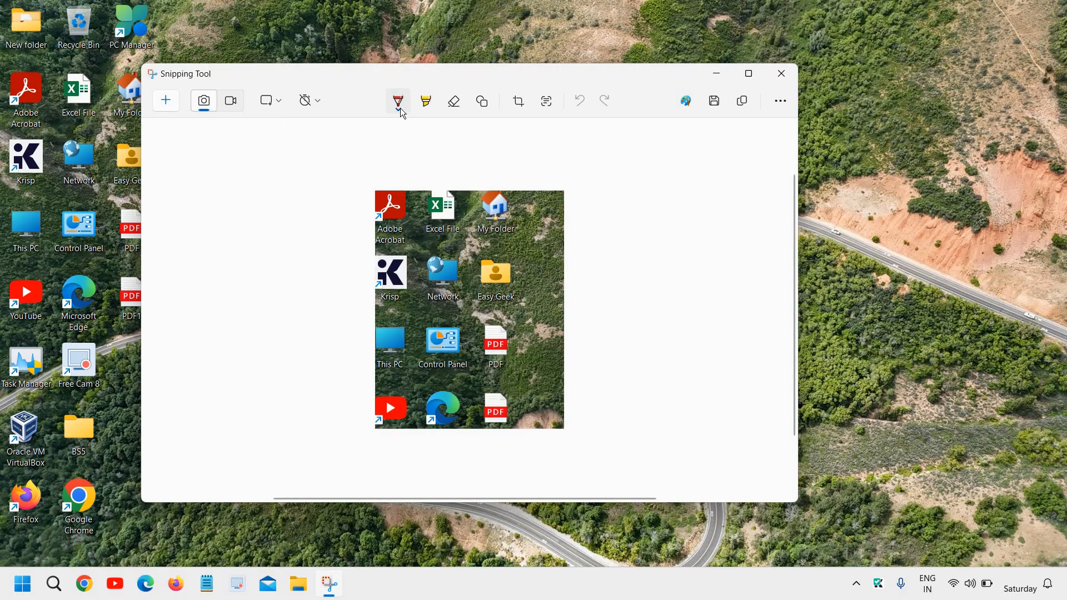
Draw a green pen arrow and circle, then two yellow highlighter strokes on the left
click(398, 100)
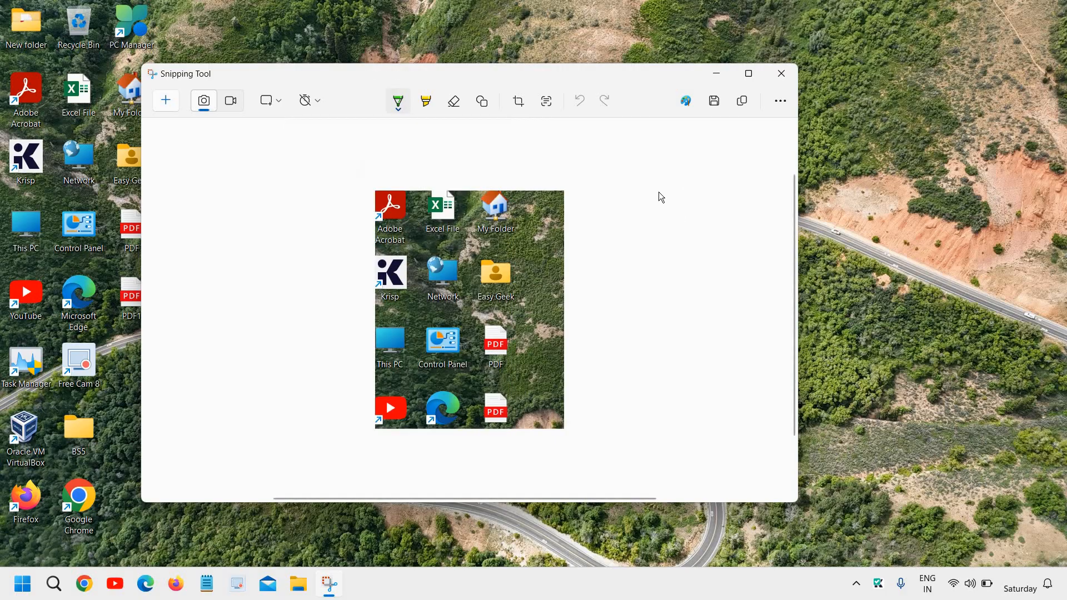
drag(659, 178, 559, 317)
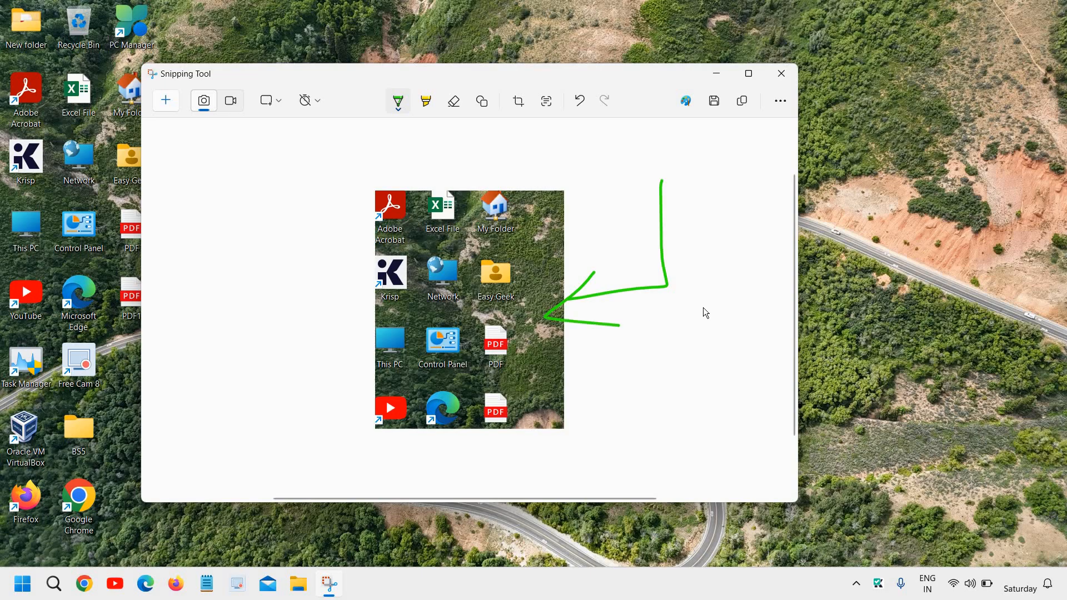
click(426, 101)
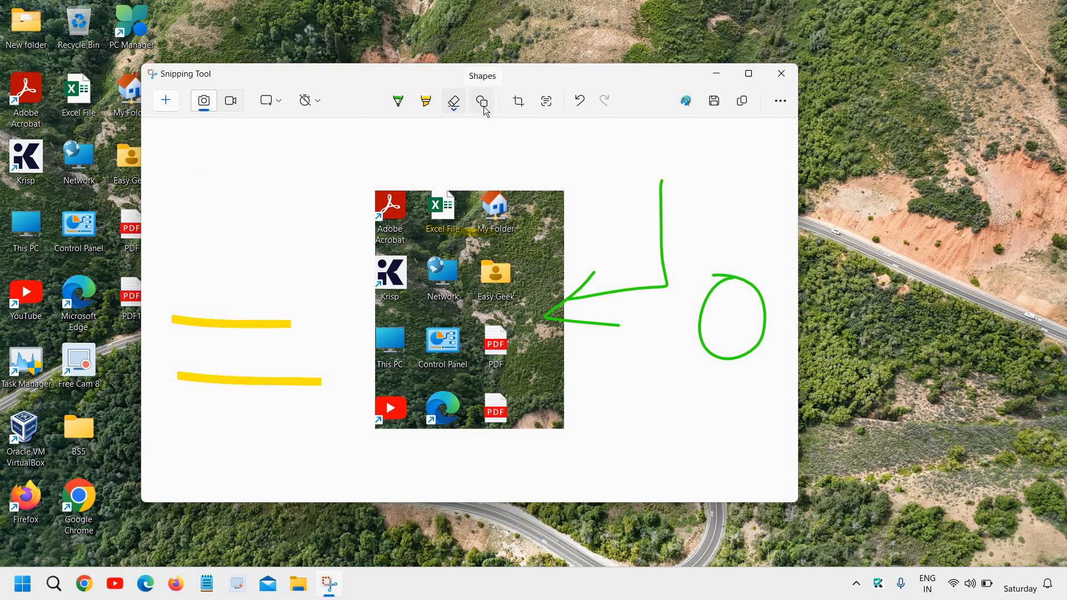
Add a red oval above the yellow strokes and a rectangle at the arrow's top with Shapes
click(481, 101)
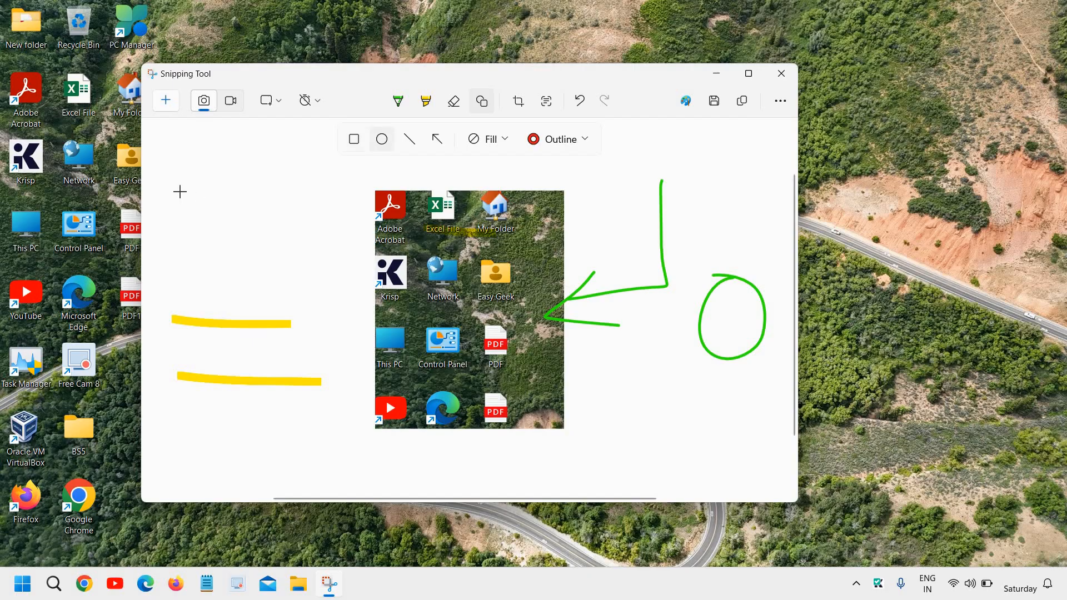
drag(173, 184, 344, 276)
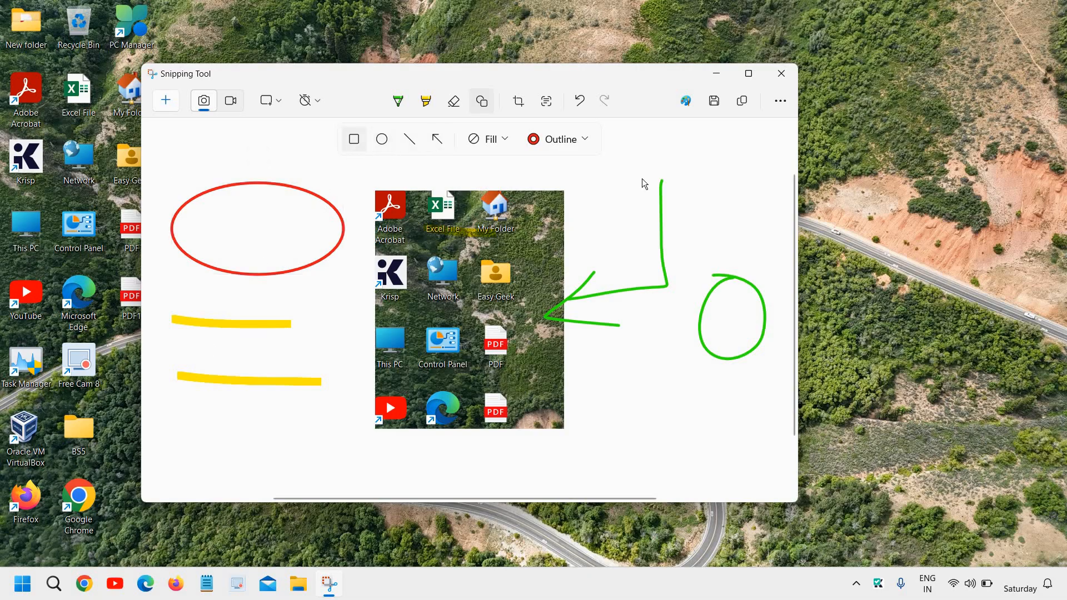
drag(640, 148, 753, 190)
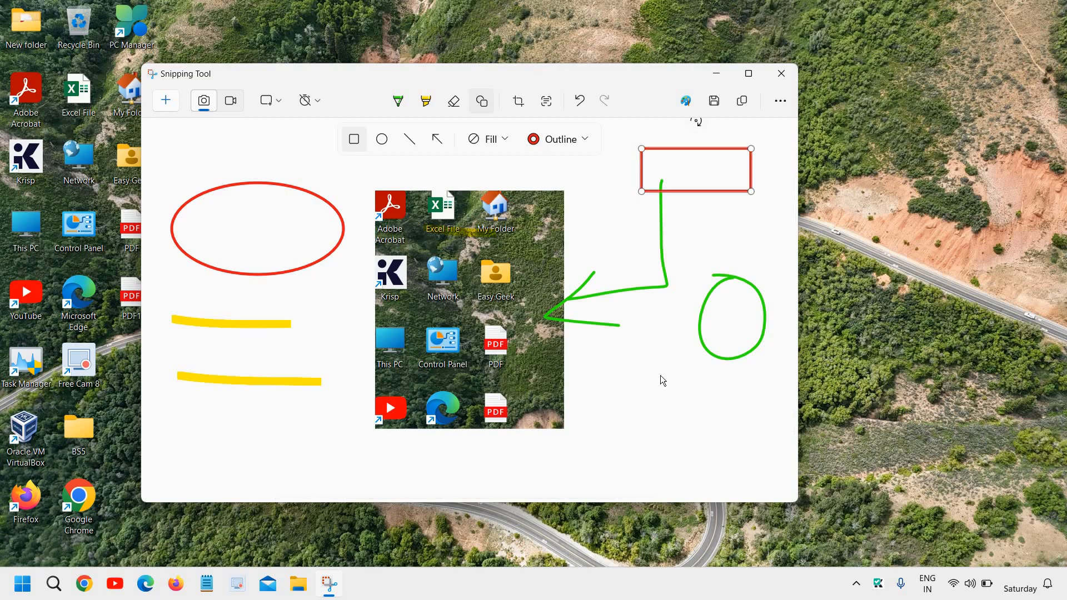
click(489, 139)
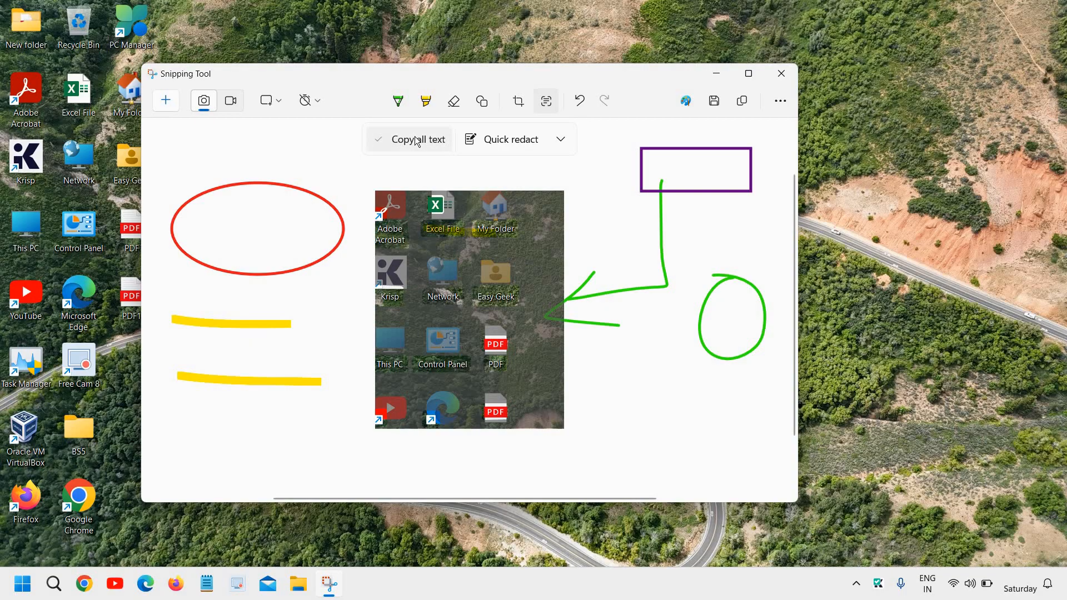
mouse_move(781, 74)
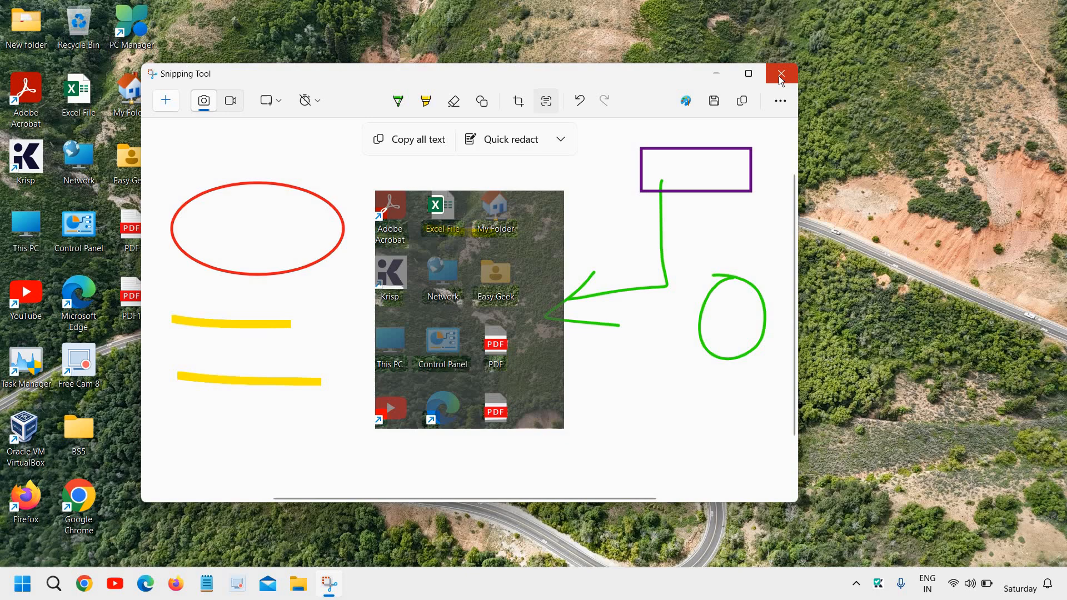
Show the snip's text actions, then close Snipping Tool back to the desktop
click(780, 74)
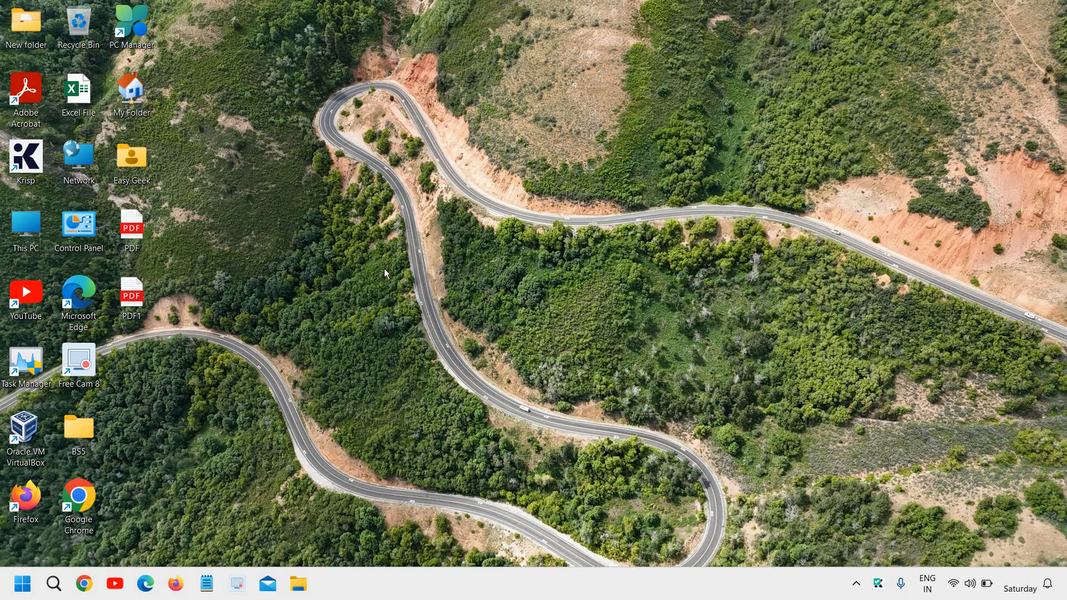